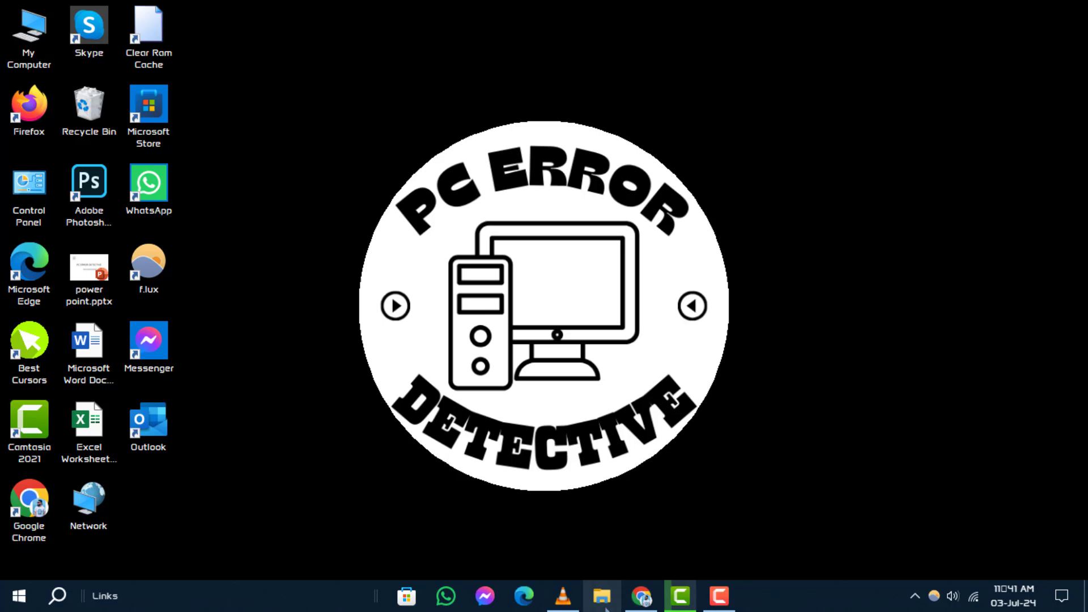
- Launch File Explorer from the taskbar, opening on Quick access
left_click(601, 596)
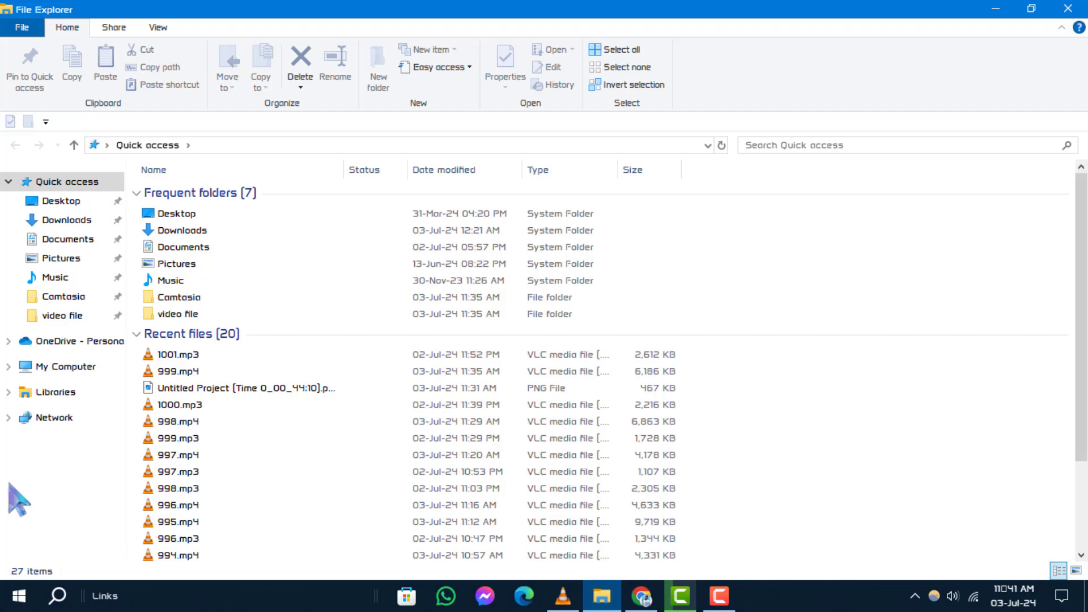
mouse_move(56, 451)
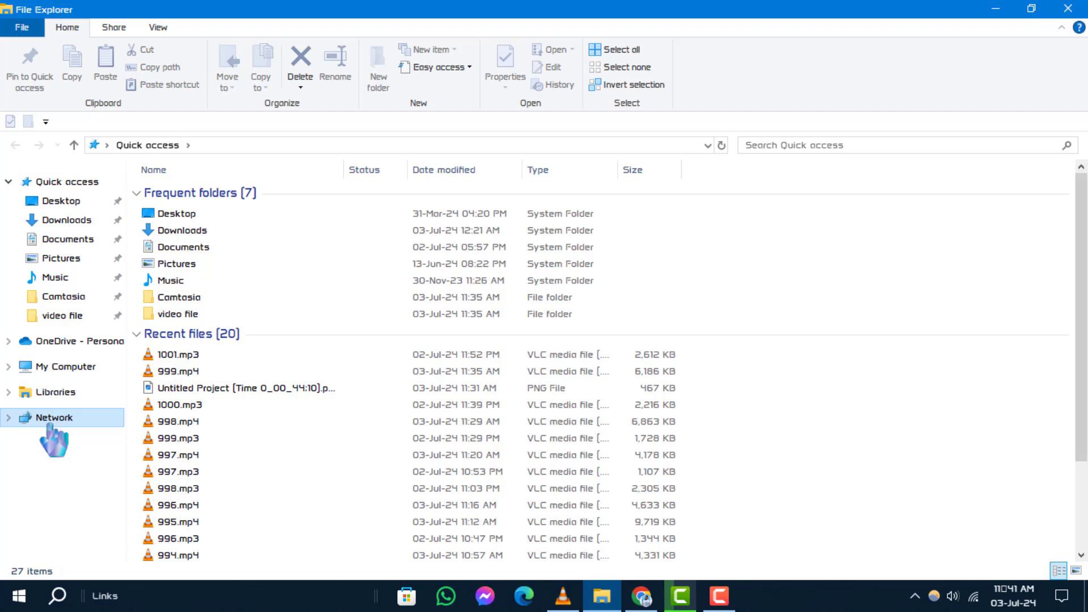
- Visit Network and turn on Show all folders in the navigation pane
left_click(53, 417)
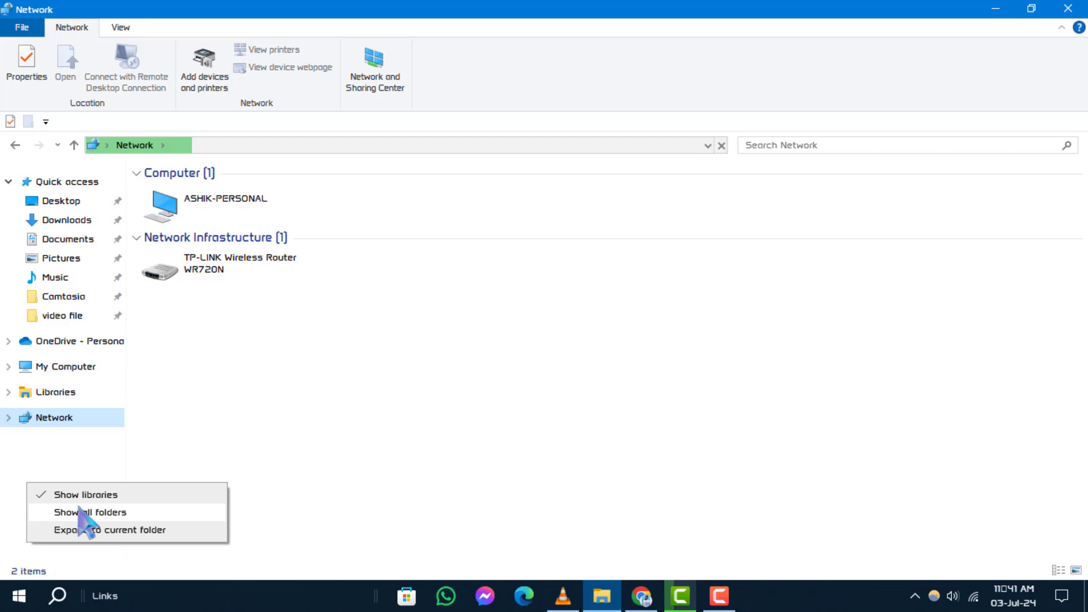
left_click(90, 512)
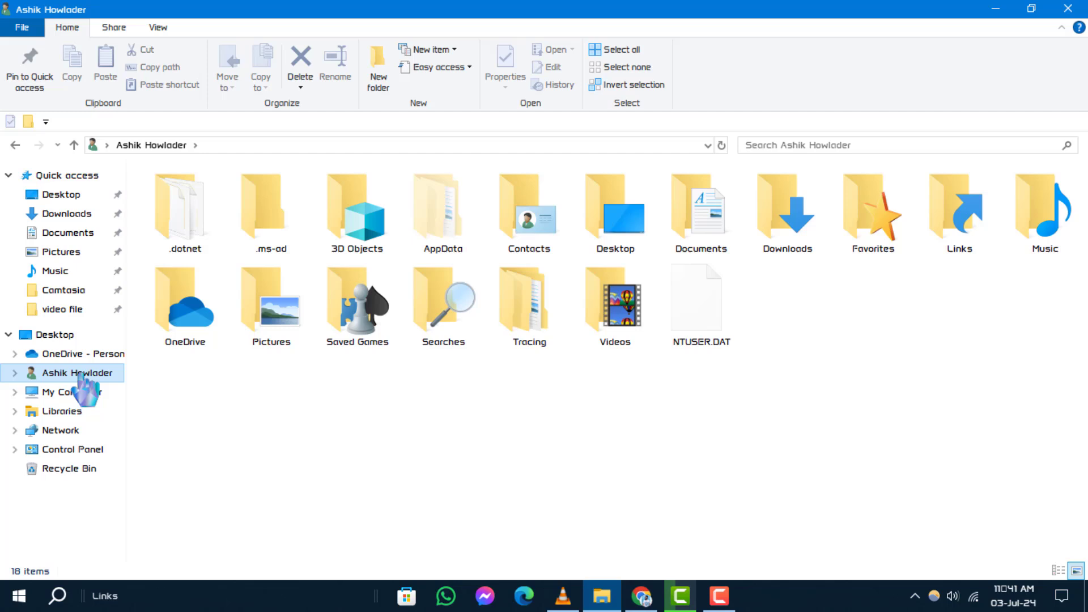
mouse_move(410, 467)
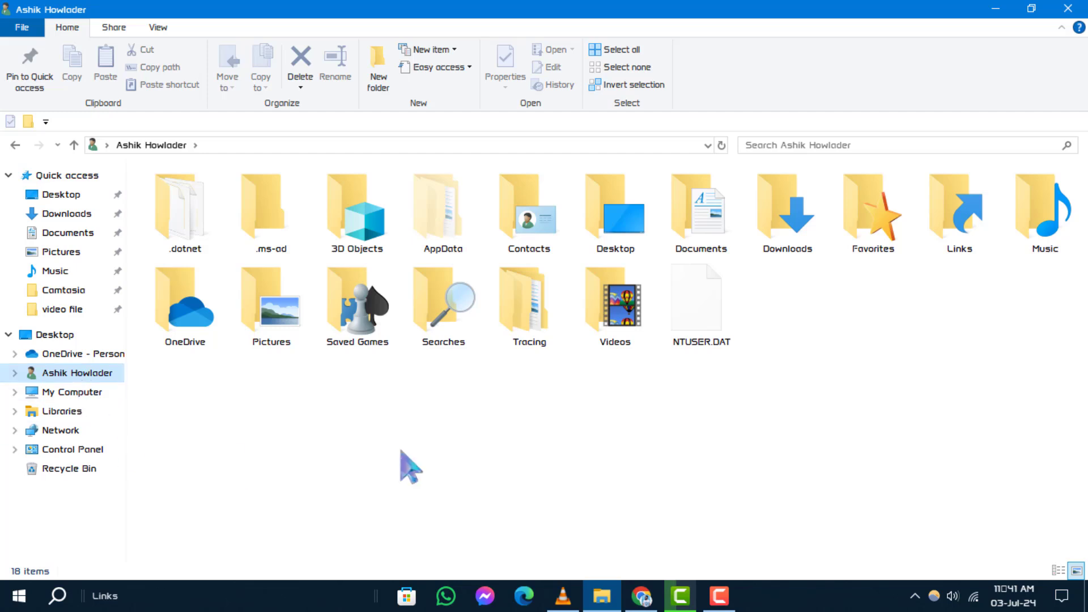
mouse_move(97, 380)
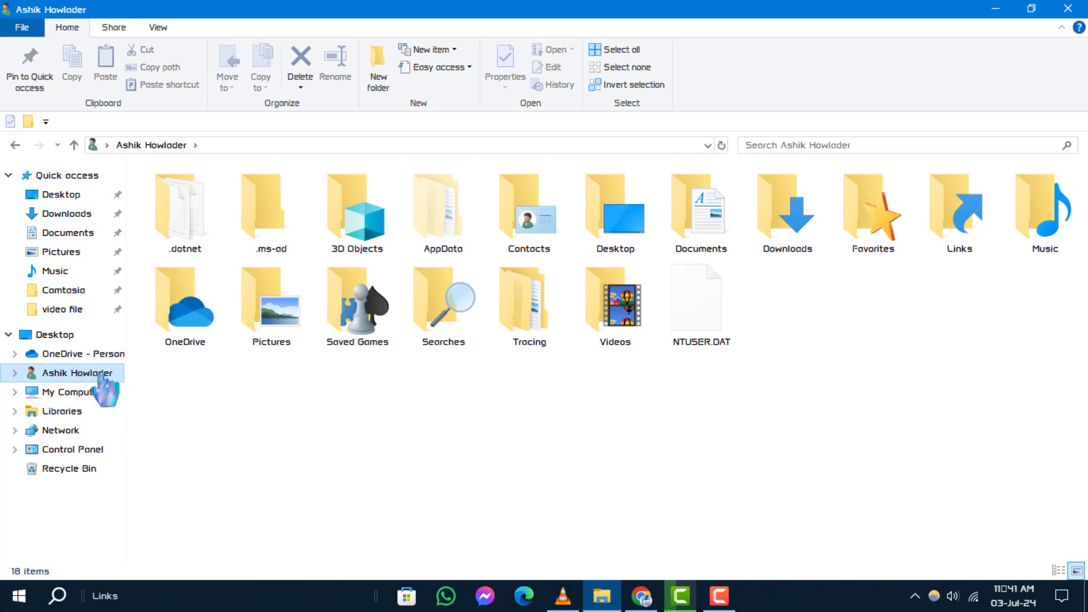
- Create a new desktop shortcut from the desktop's New > Shortcut menu
right_click(84, 373)
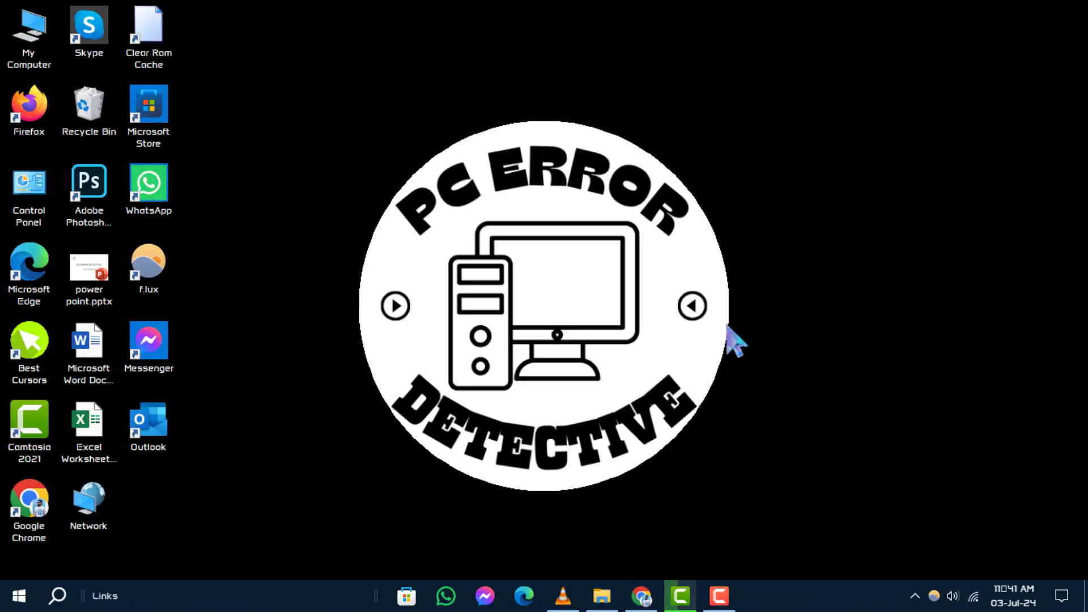
mouse_move(854, 267)
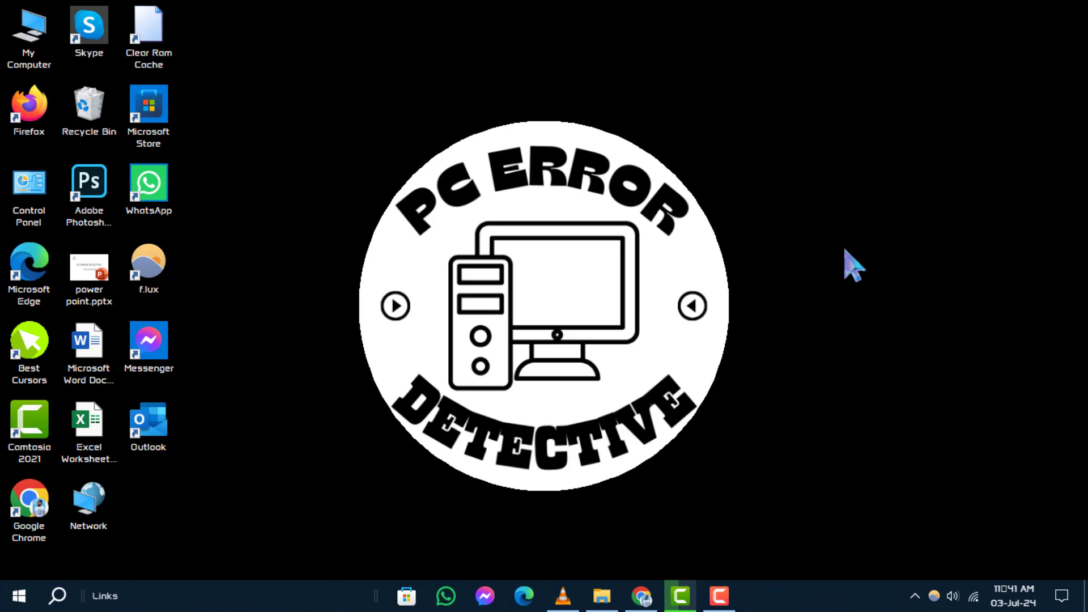
right_click(850, 267)
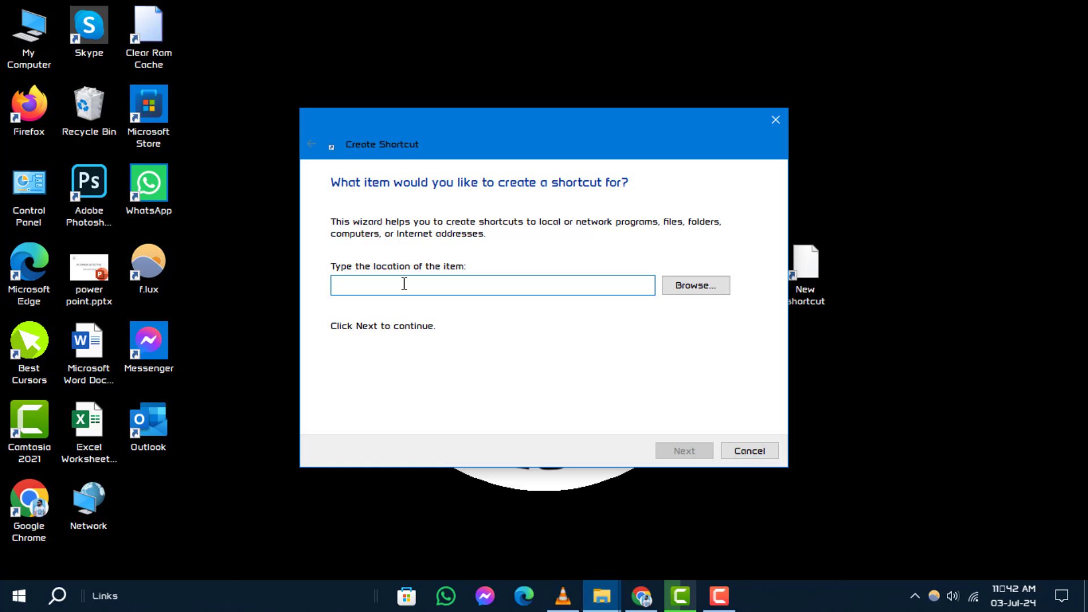
- Point the shortcut at C:\Users\GHJ, name it 'USer', and finish the wizard
type("C:\\Users\\GHJ\"")
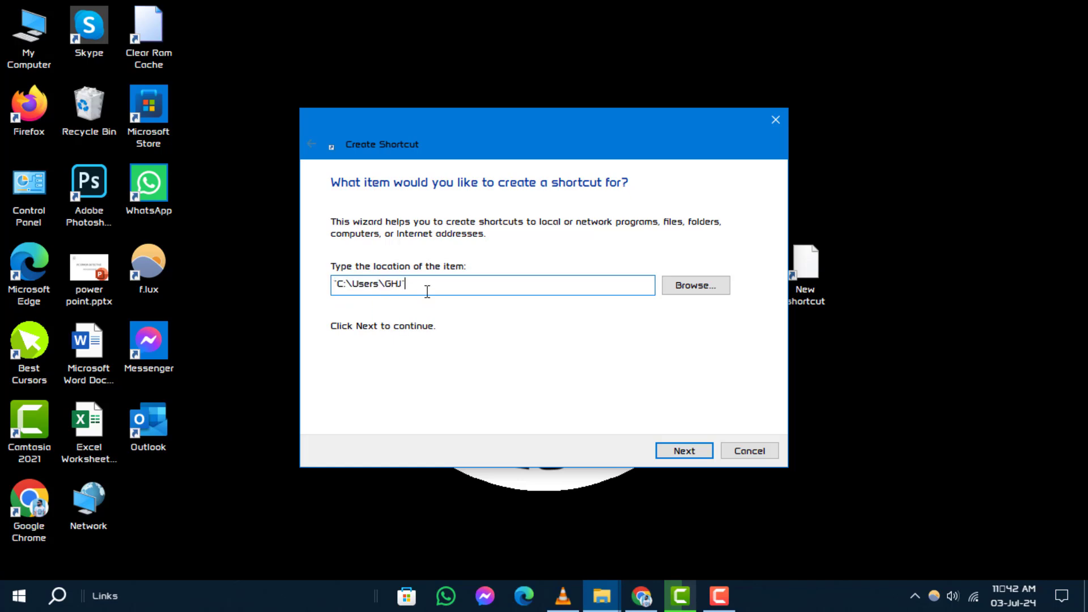
left_click(684, 451)
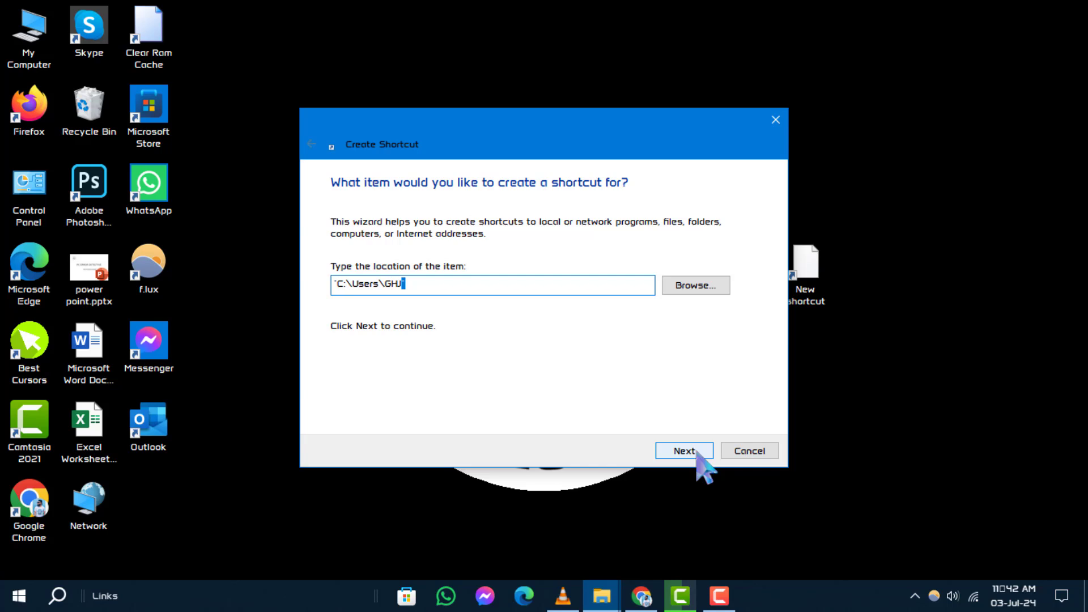
left_click(683, 451)
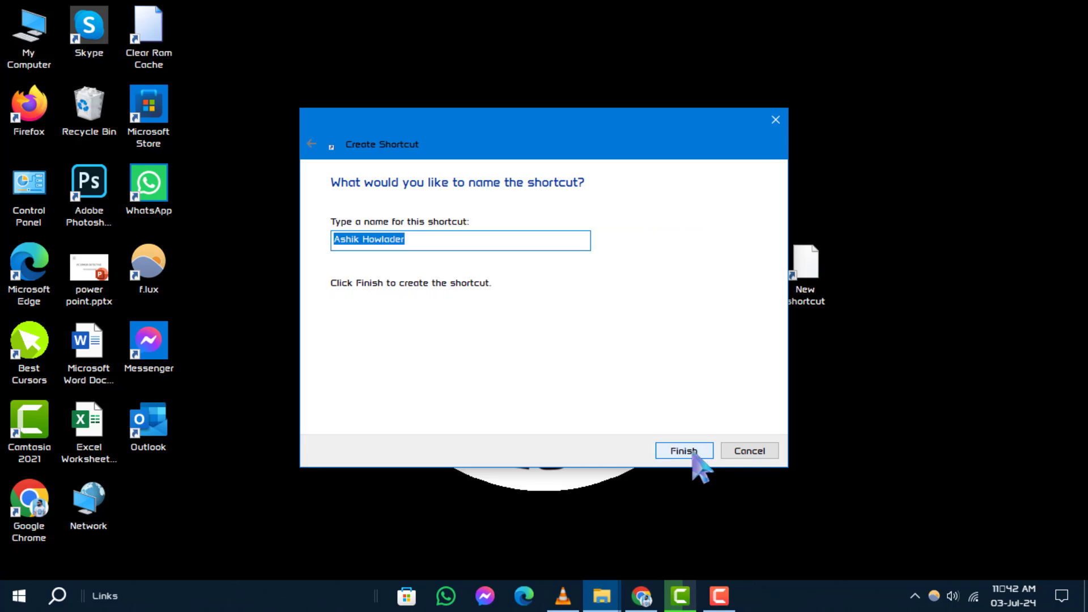
type("USer")
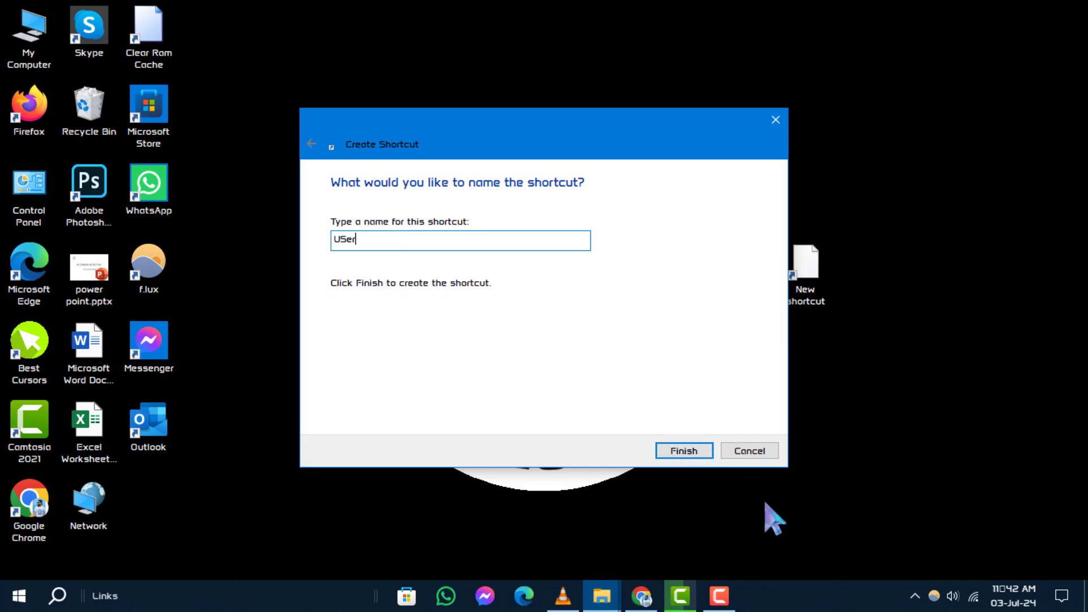
left_click(683, 450)
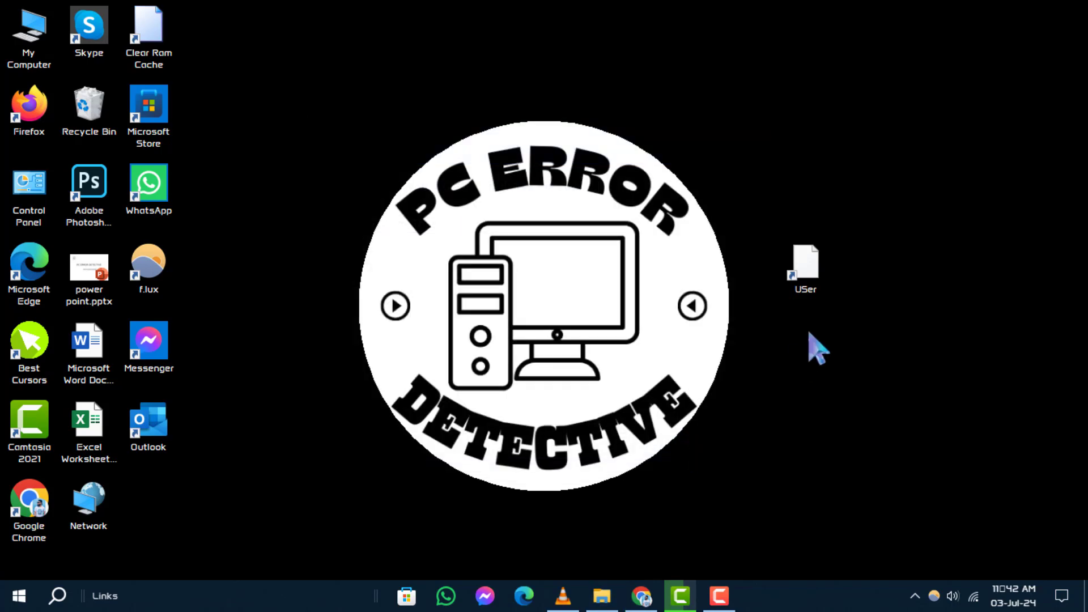